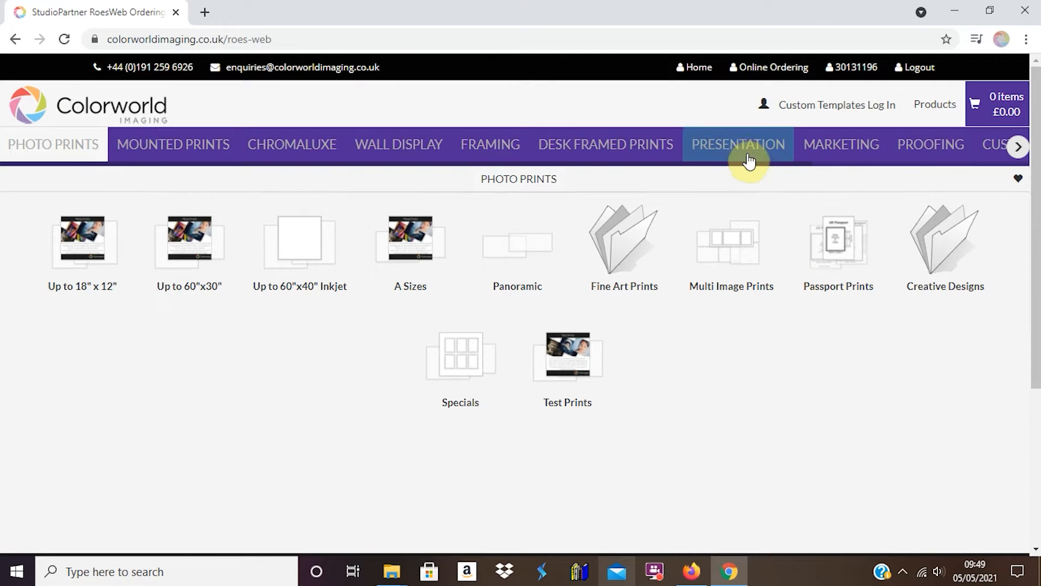
Step: Navigate Presentation > New Primo Boxes > Primo Box + 10 Matted Prints and choose the 16X12 size
left_click(737, 145)
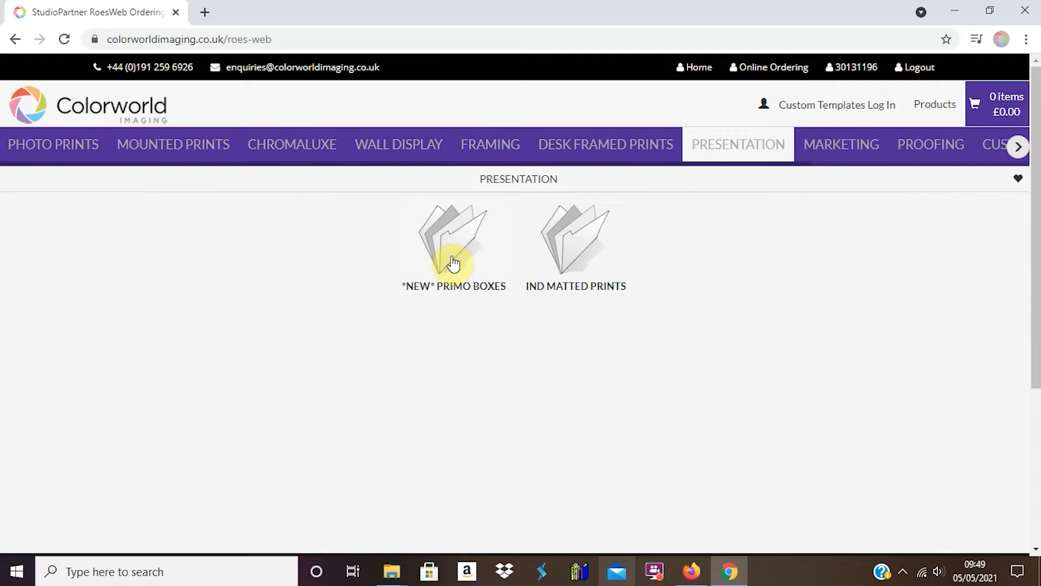
left_click(453, 246)
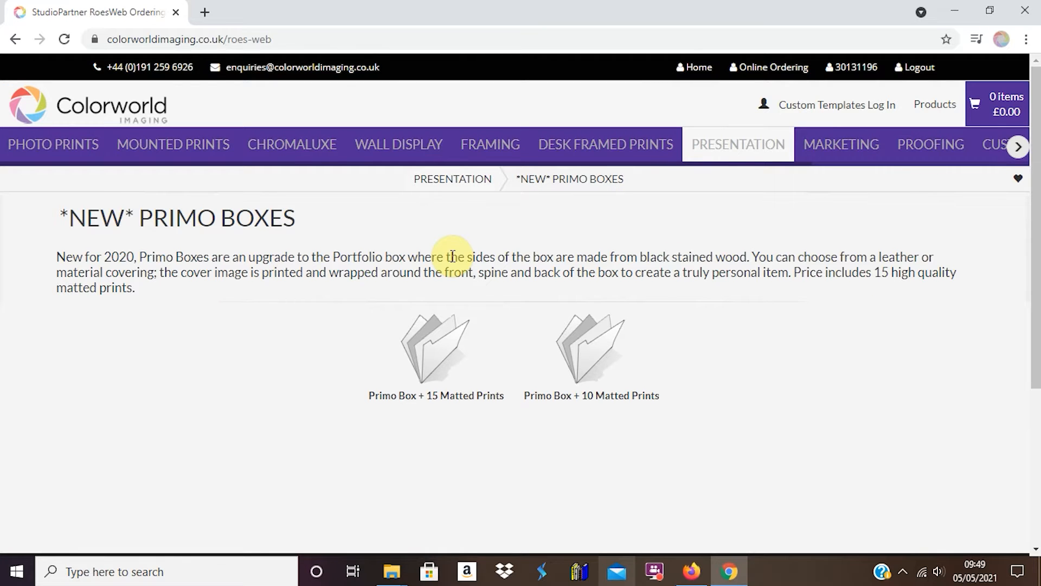
mouse_move(452, 421)
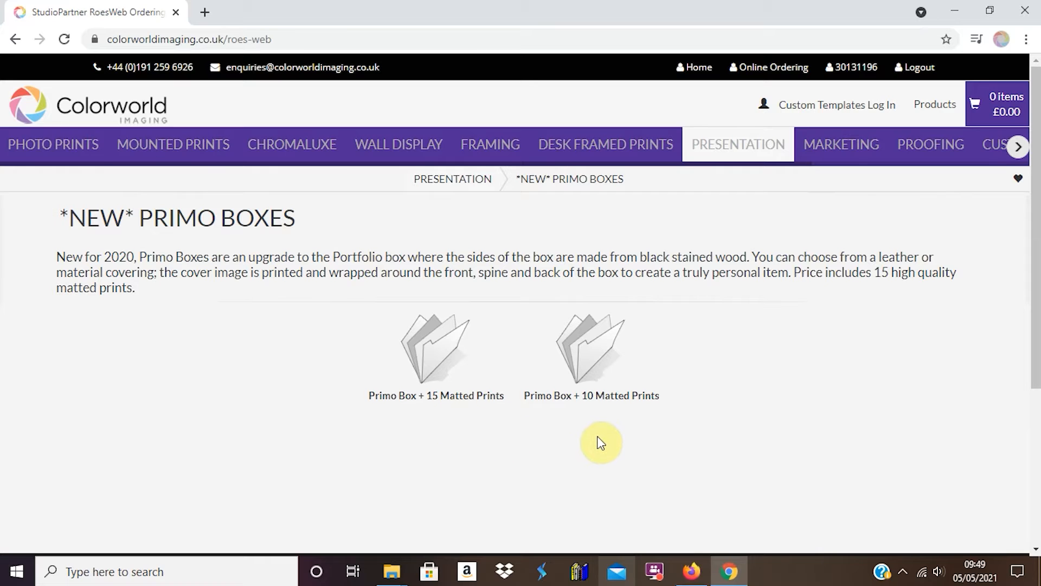
left_click(590, 345)
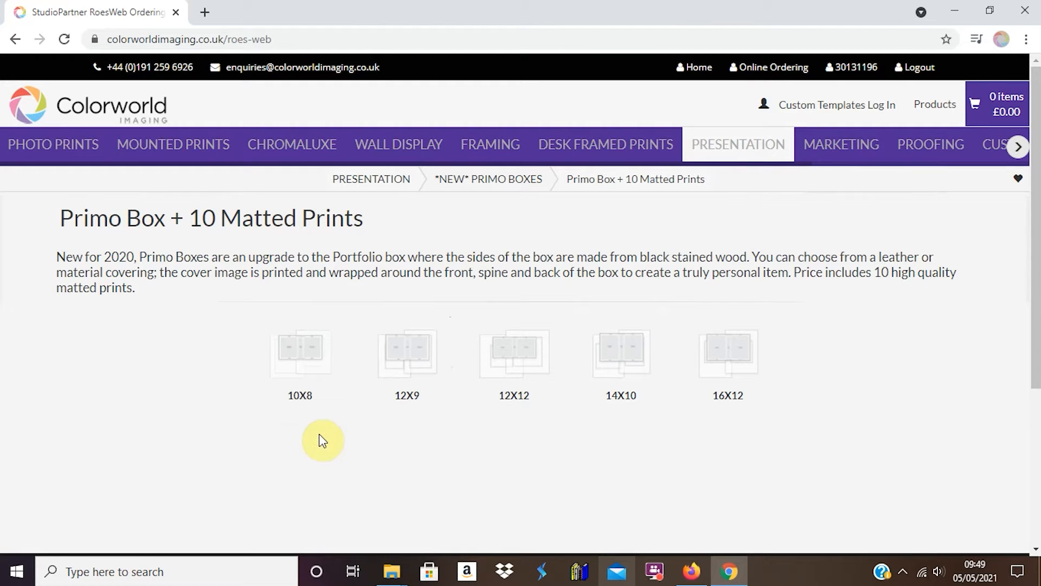
mouse_move(756, 475)
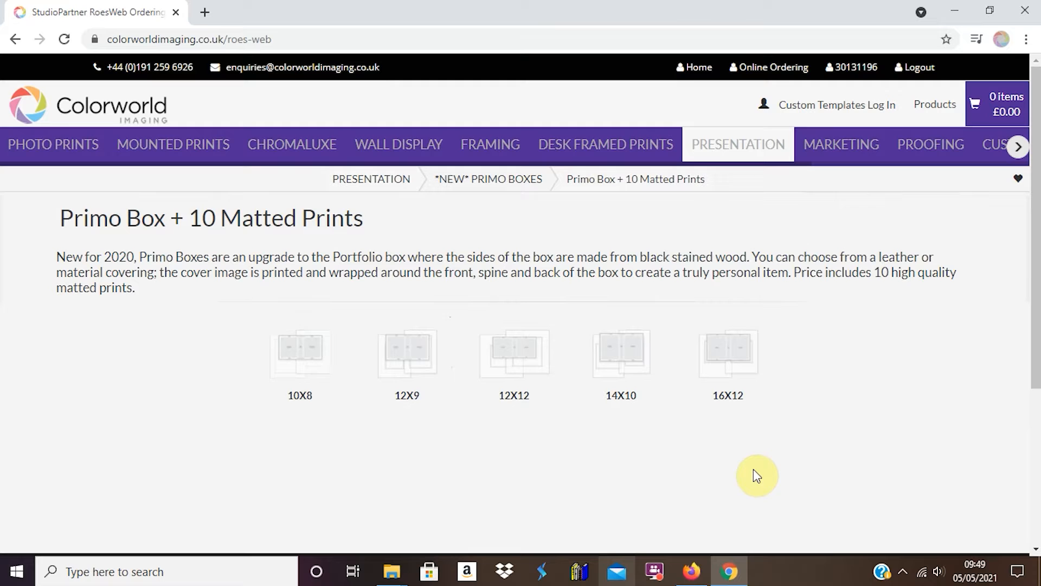
left_click(727, 352)
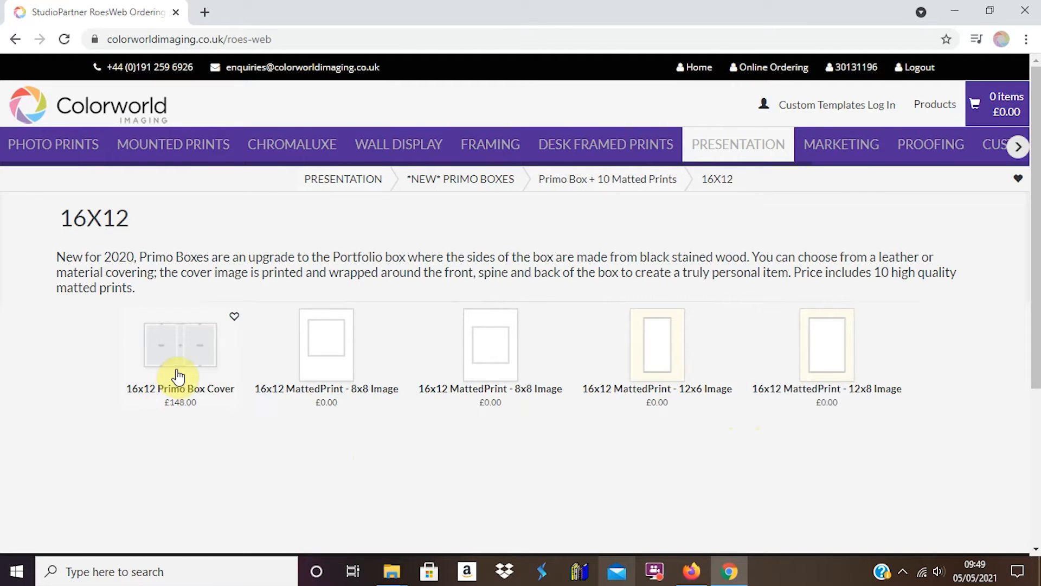
Step: Start the 16x12 Primo Box Cover and load the model-2425700 photo onto it
left_click(180, 345)
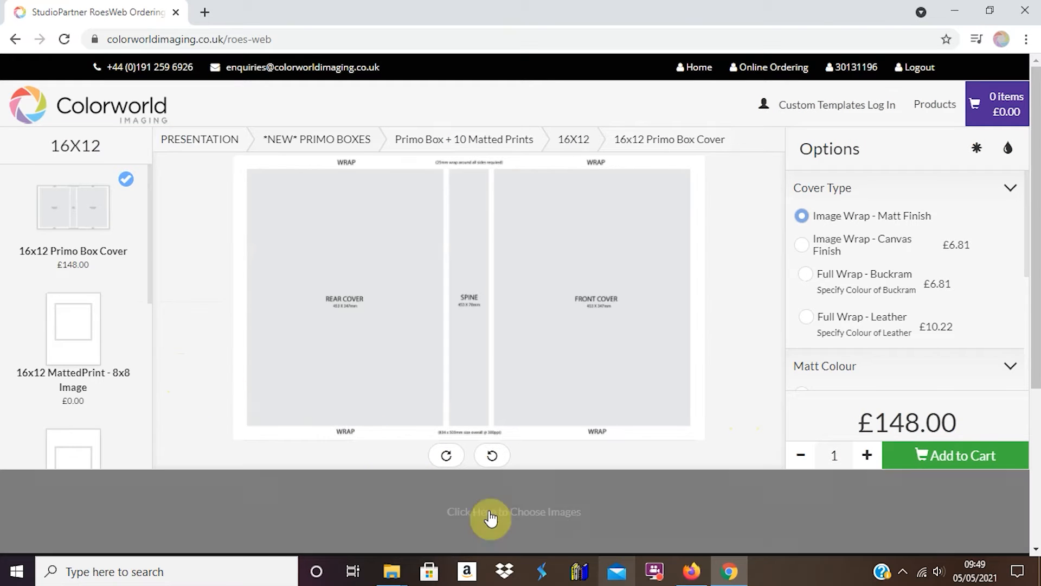
left_click(514, 511)
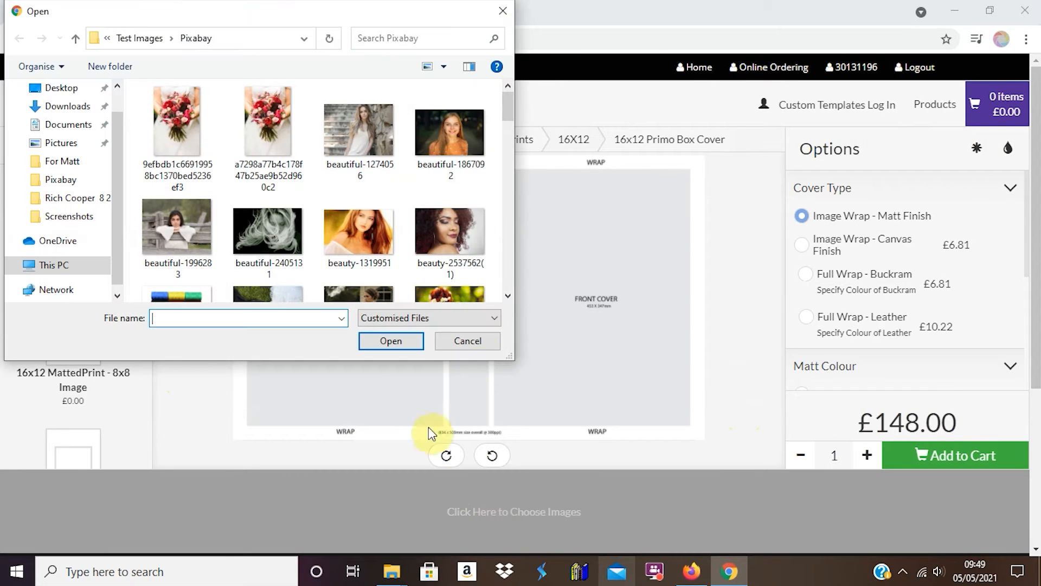
scroll("down", 3)
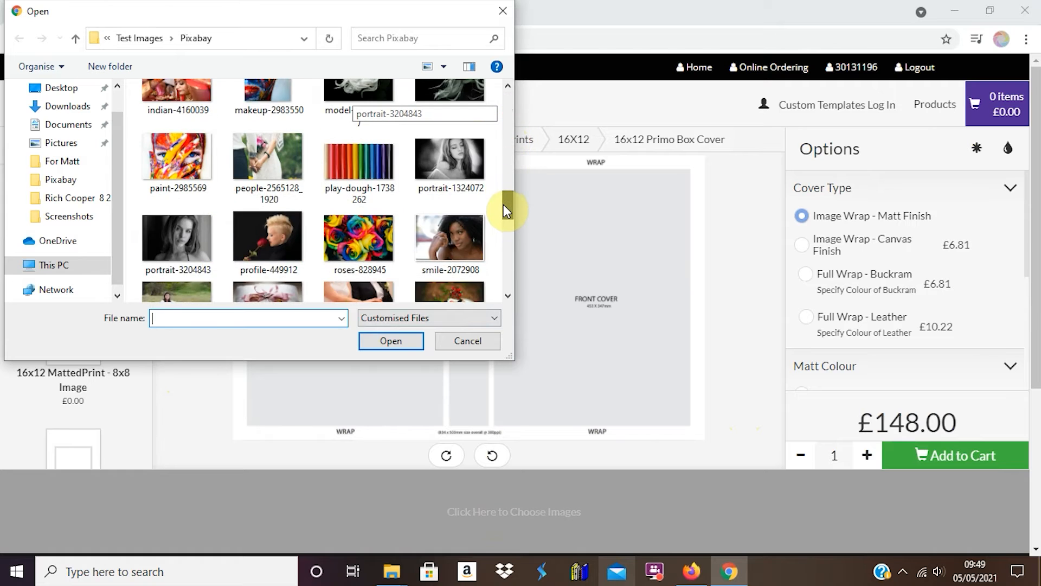
left_click(449, 156)
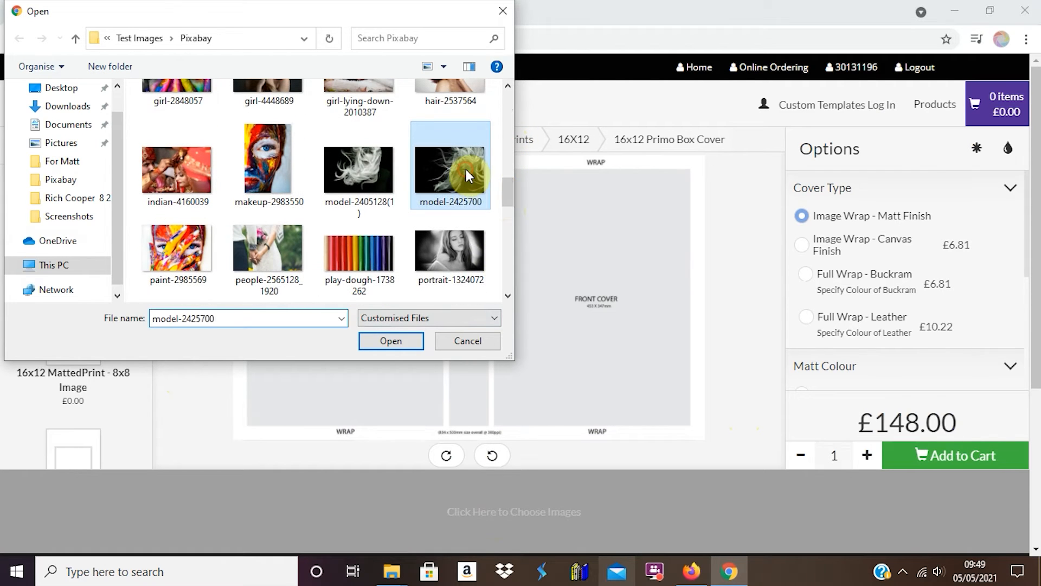
left_click(390, 340)
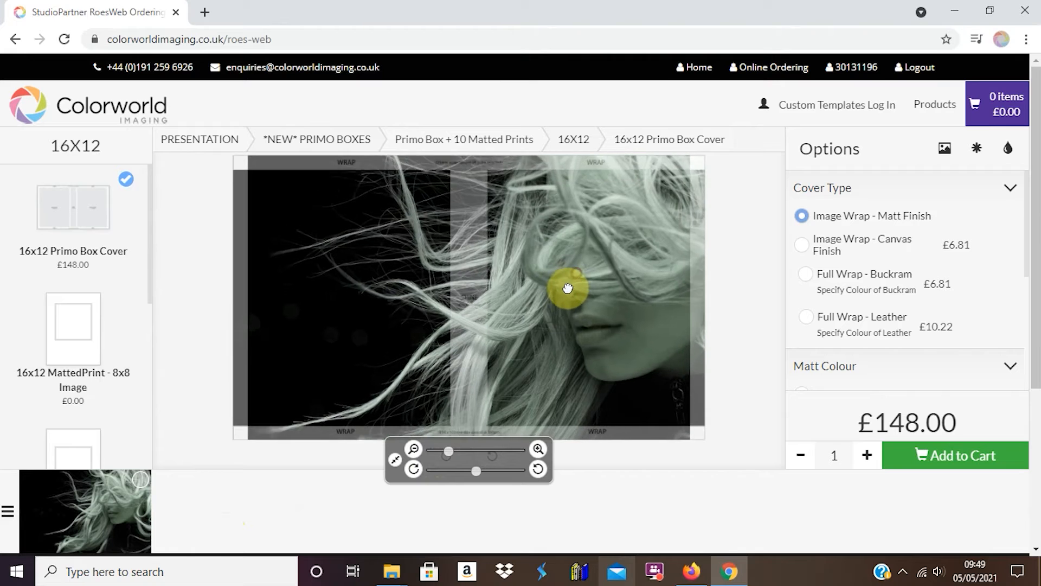
Step: Reposition the windswept-hair photo so the face sits on the front cover
left_click_drag(567, 288, 542, 309)
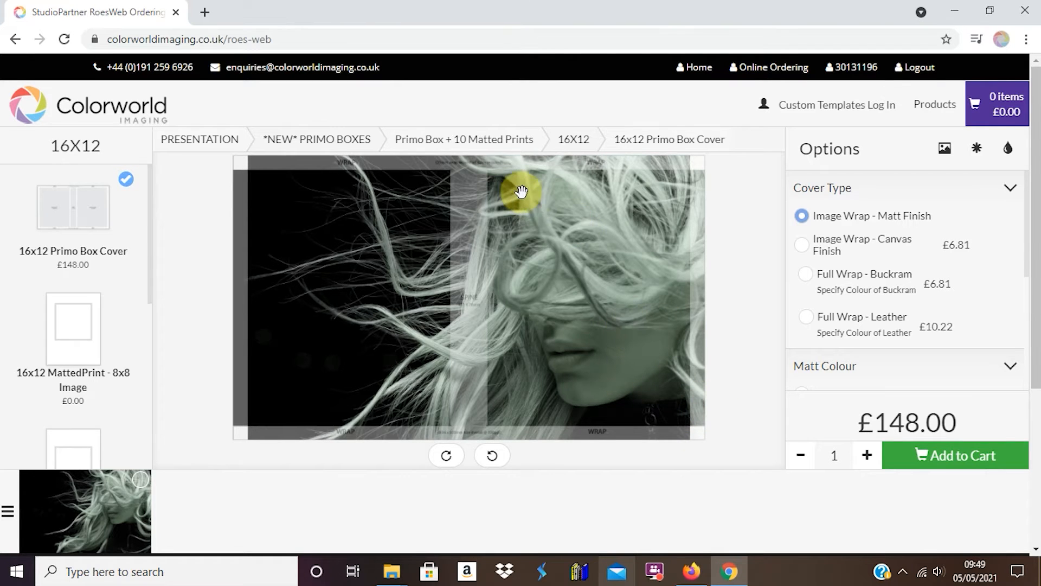
left_click_drag(522, 193, 689, 272)
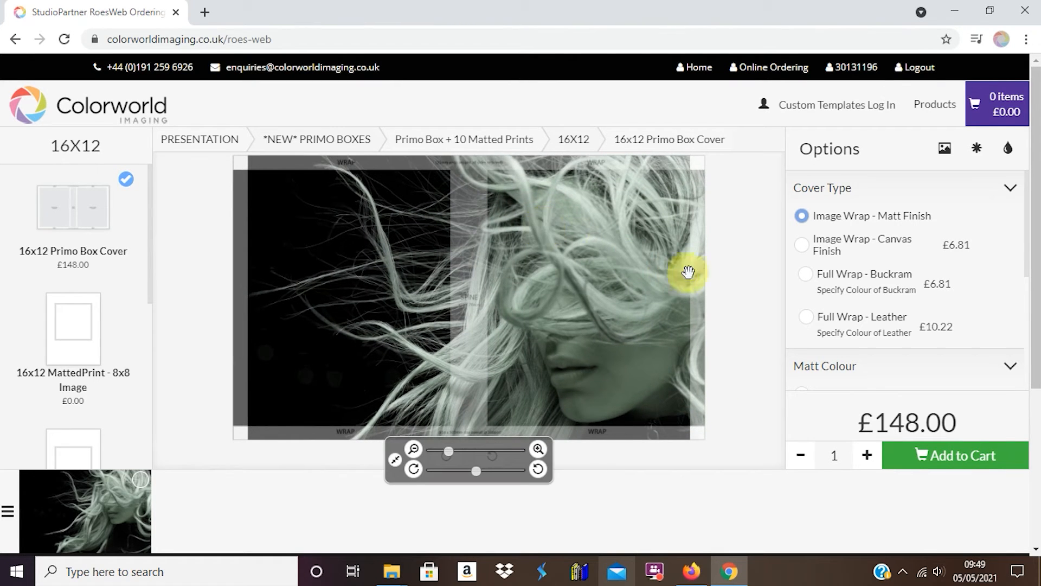
mouse_move(586, 297)
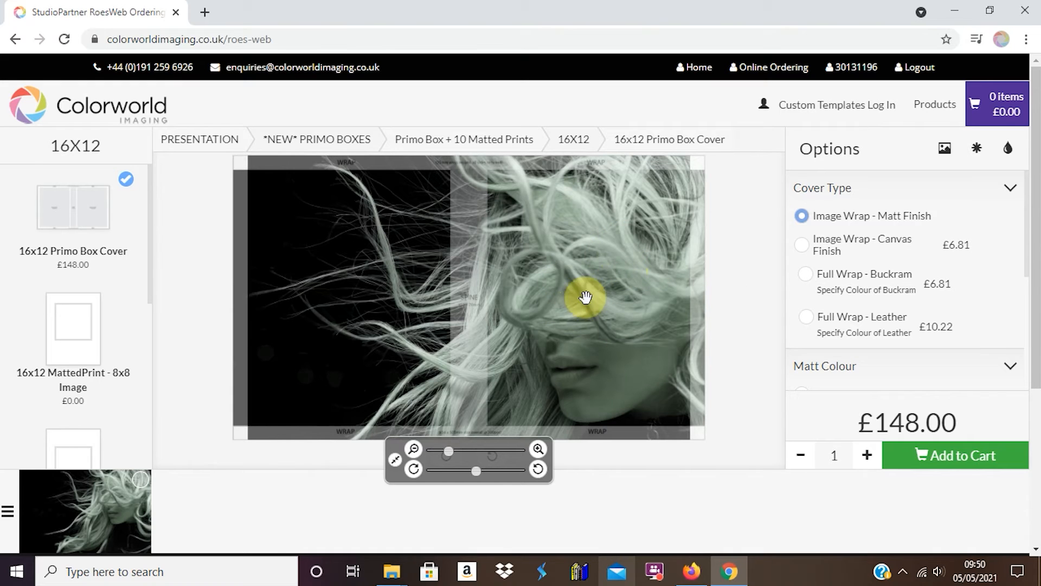
mouse_move(372, 263)
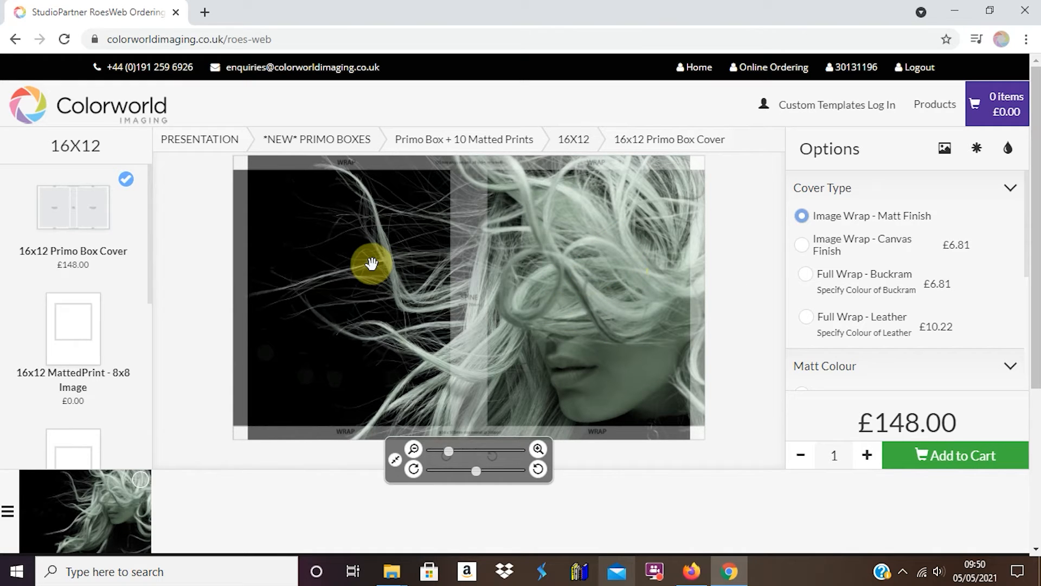
mouse_move(606, 498)
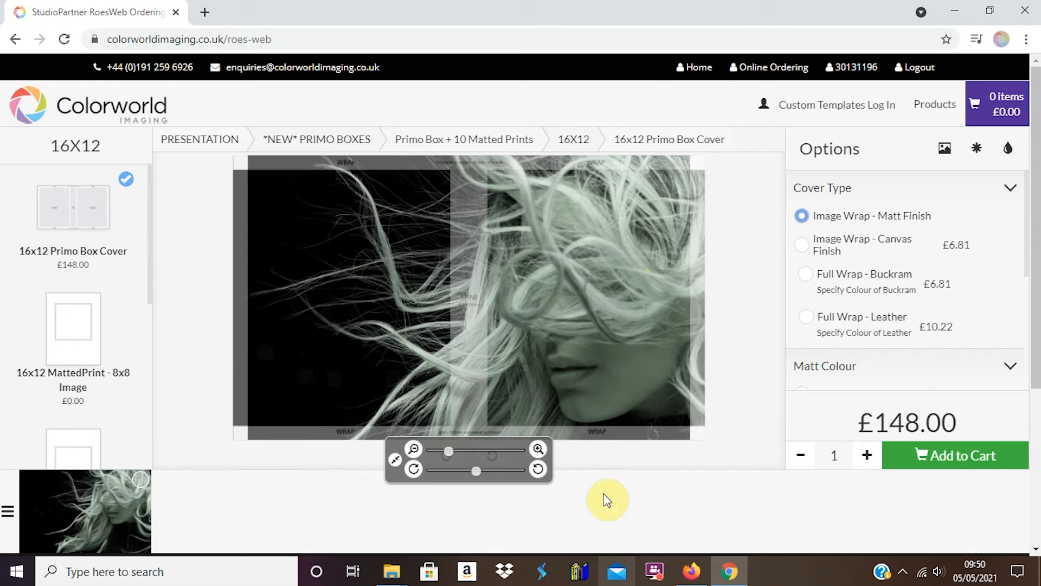
mouse_move(937, 463)
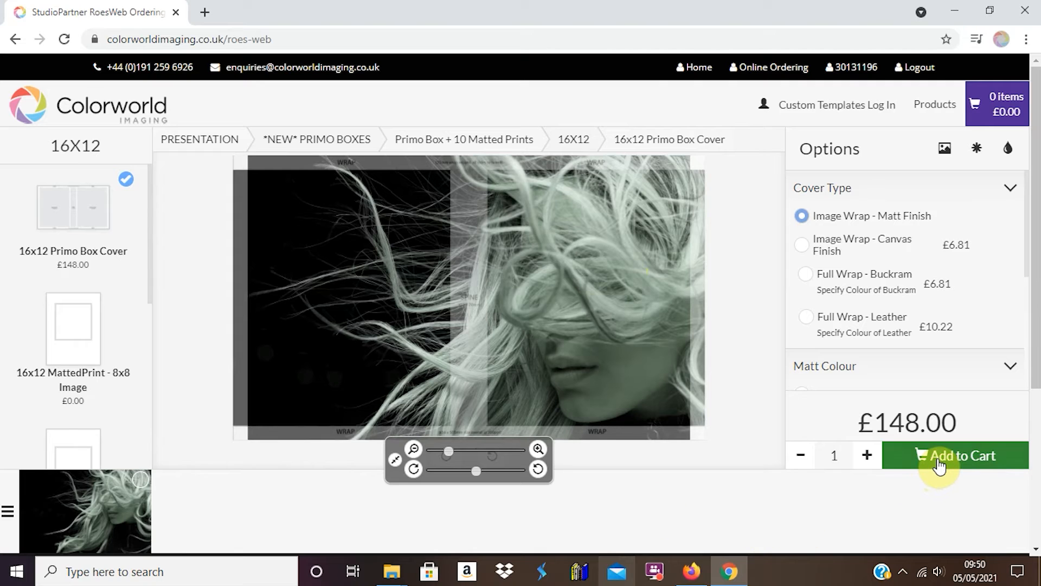
Step: Add the finished 16x12 box cover to the cart (1 item, £148.00)
left_click(954, 455)
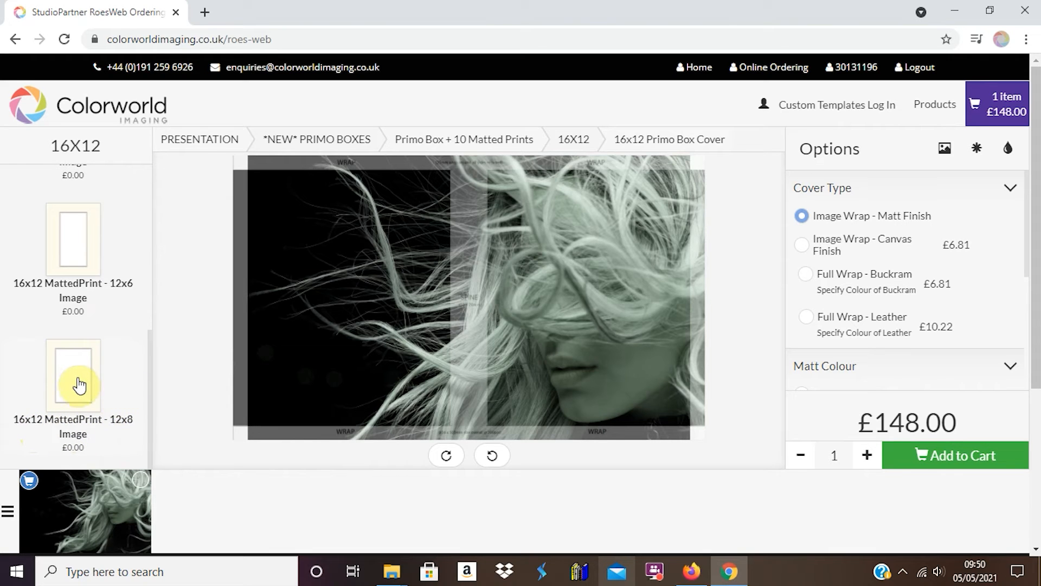
Step: Start the 16x12 MattedPrint - 12x8 Image and load the girl-2696947 painted-face photo
left_click(73, 375)
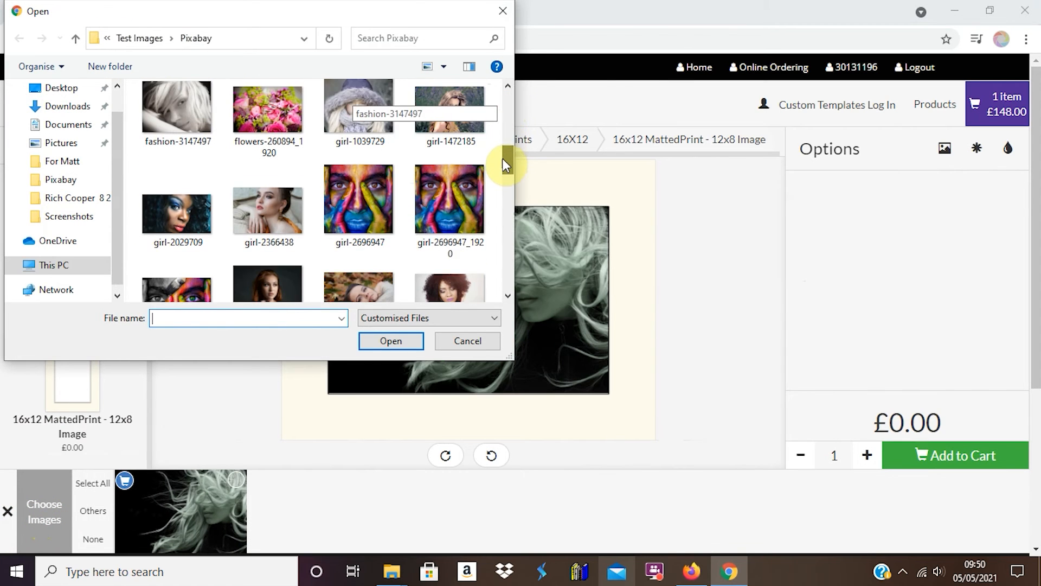
left_click(359, 191)
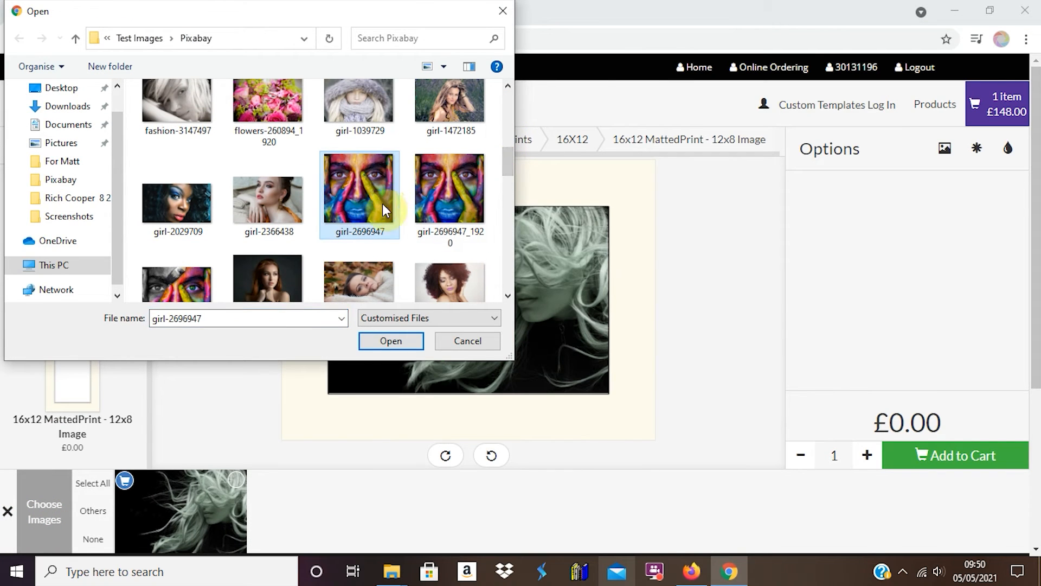
left_click(391, 341)
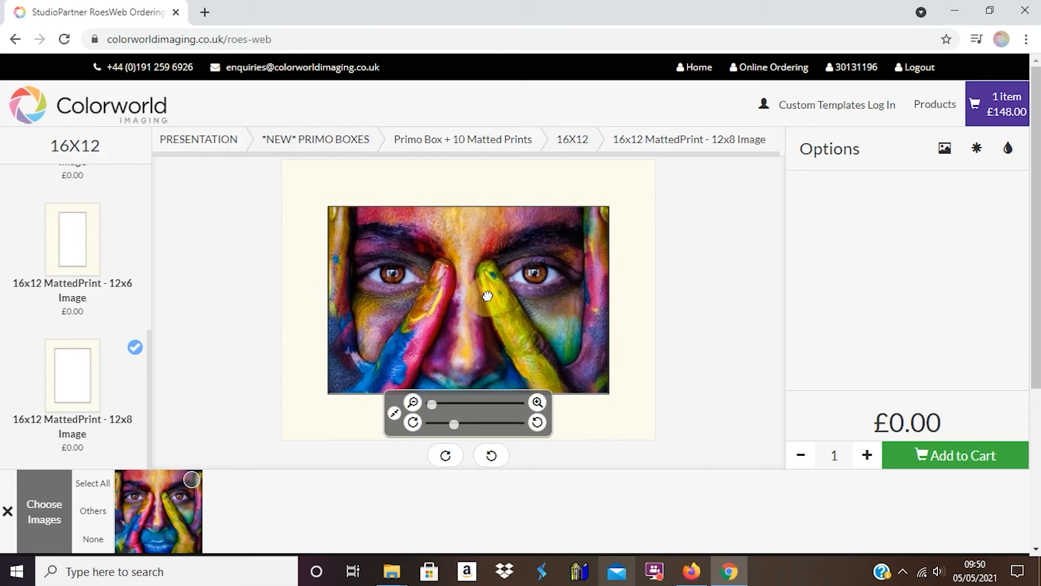
Step: Adjust the painted-face photo within the mat and add the print to the cart (2 items)
left_click_drag(431, 403, 439, 403)
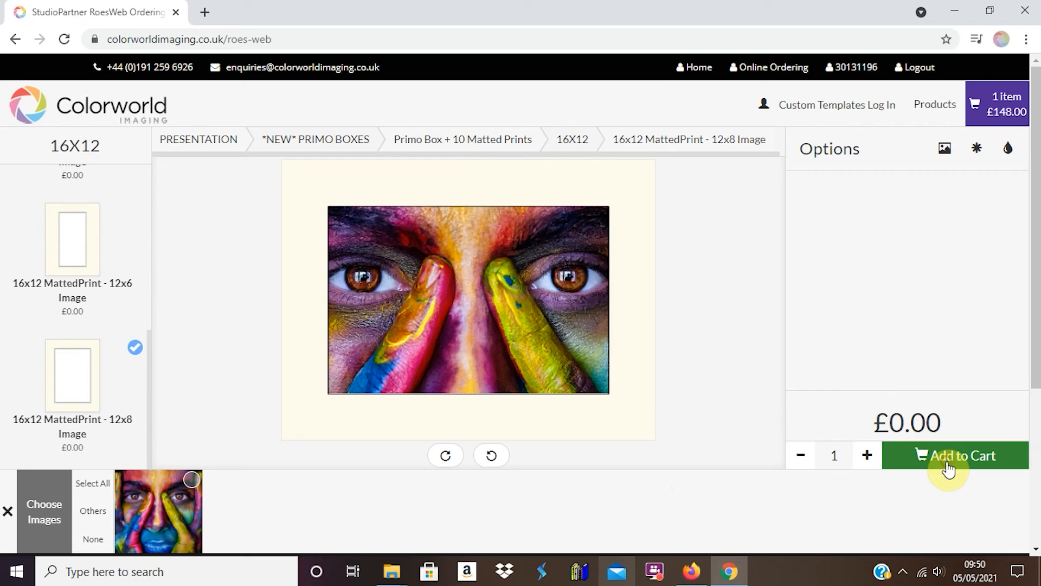
left_click(955, 455)
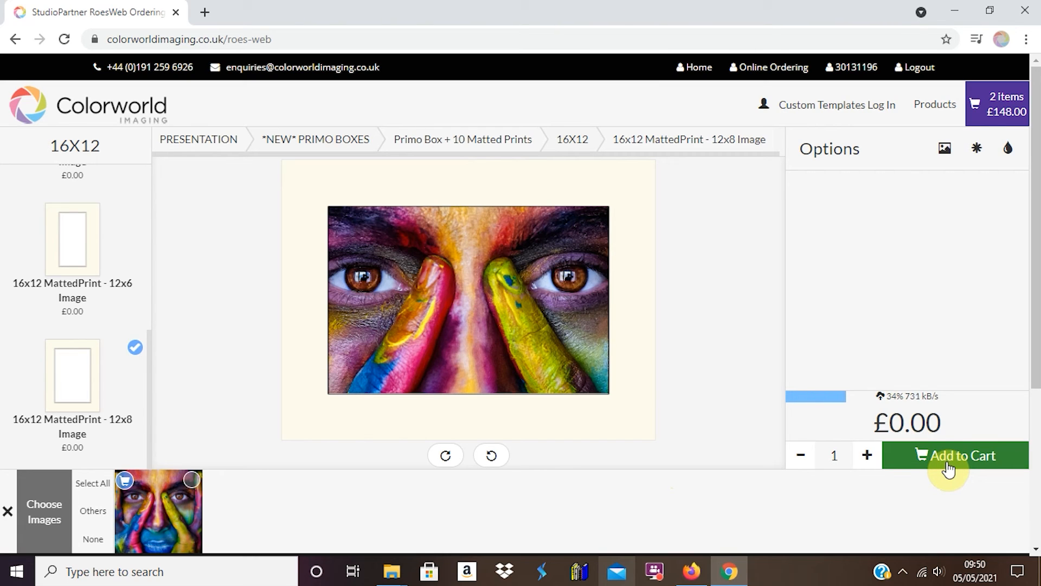